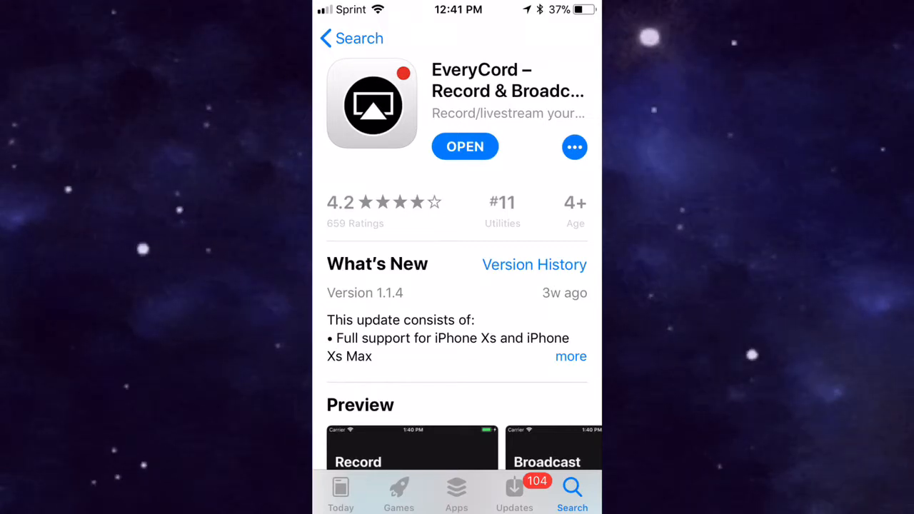
Scroll through the EveryCord listing, closing the enlarged preview screenshot along the way.
{"action": "scroll", "scroll_direction": "down", "scroll_amount": 3}
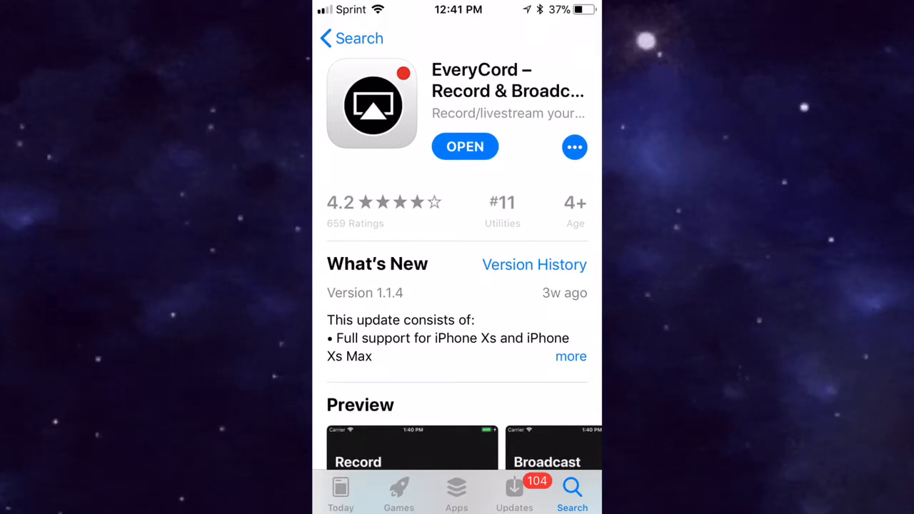
{"action": "scroll", "scroll_direction": "down", "scroll_amount": 3}
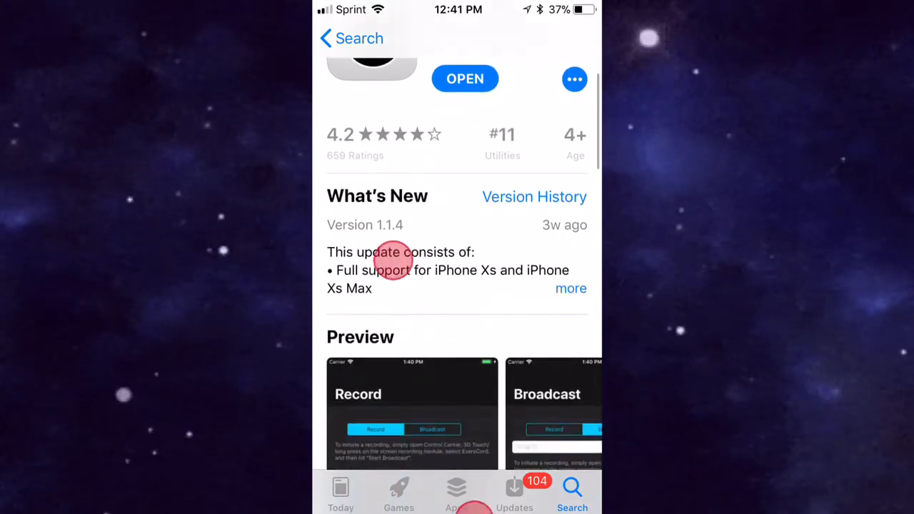
{"action": "scroll", "scroll_direction": "down", "scroll_amount": 3}
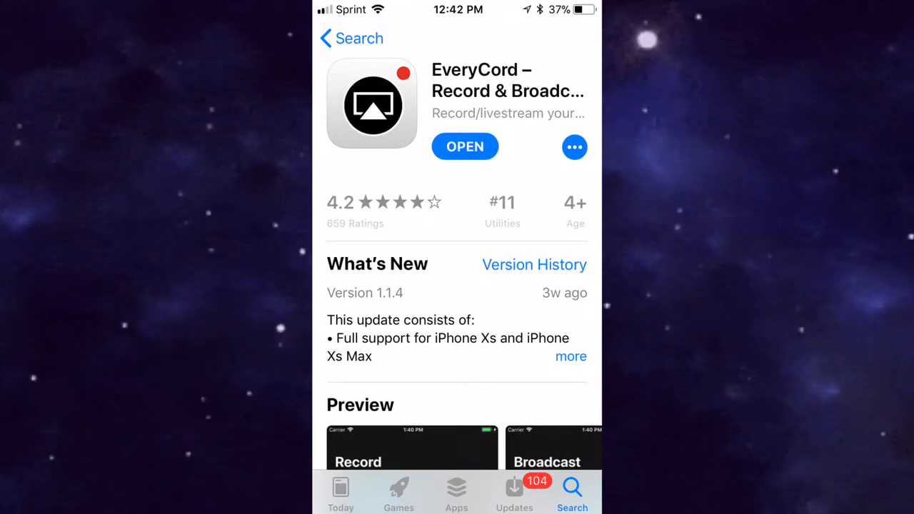
{"action": "scroll", "scroll_direction": "down", "scroll_amount": 3}
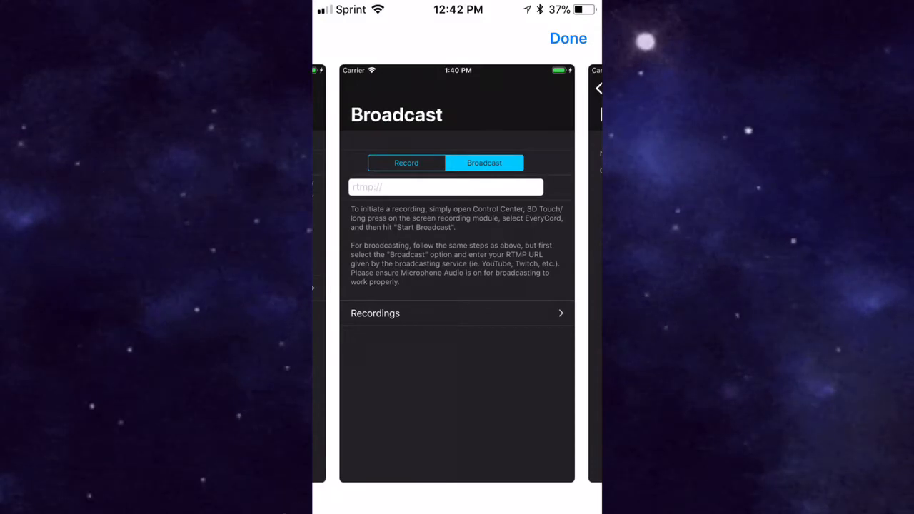
{"action": "left_click", "coordinate": [568, 38]}
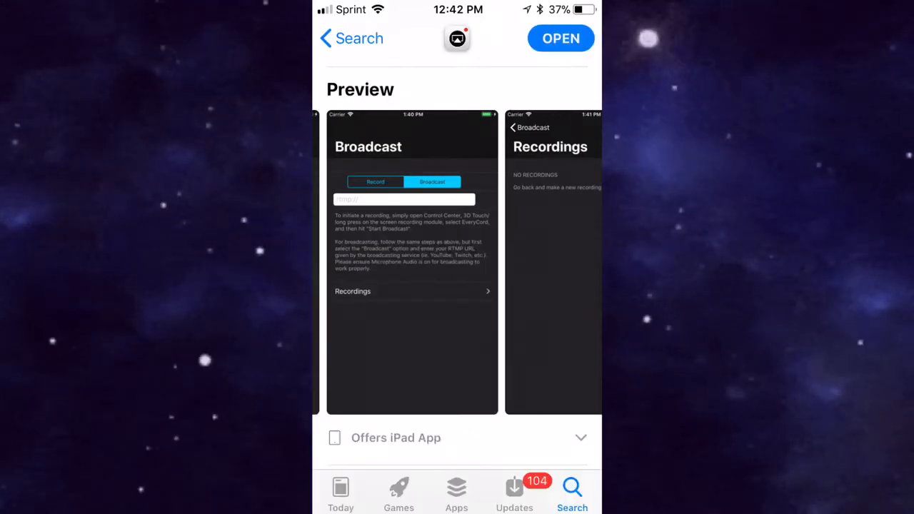
{"action": "scroll", "scroll_direction": "down", "scroll_amount": 3}
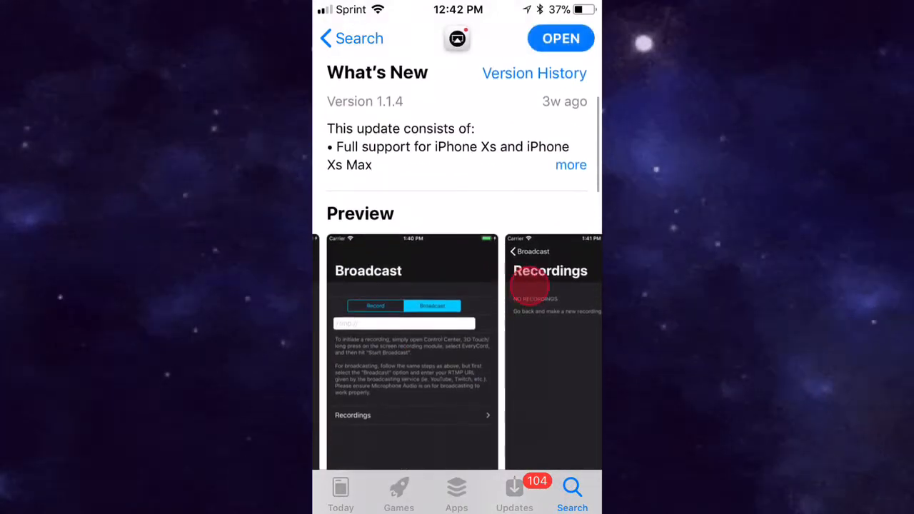
{"action": "scroll", "scroll_direction": "down", "scroll_amount": 3}
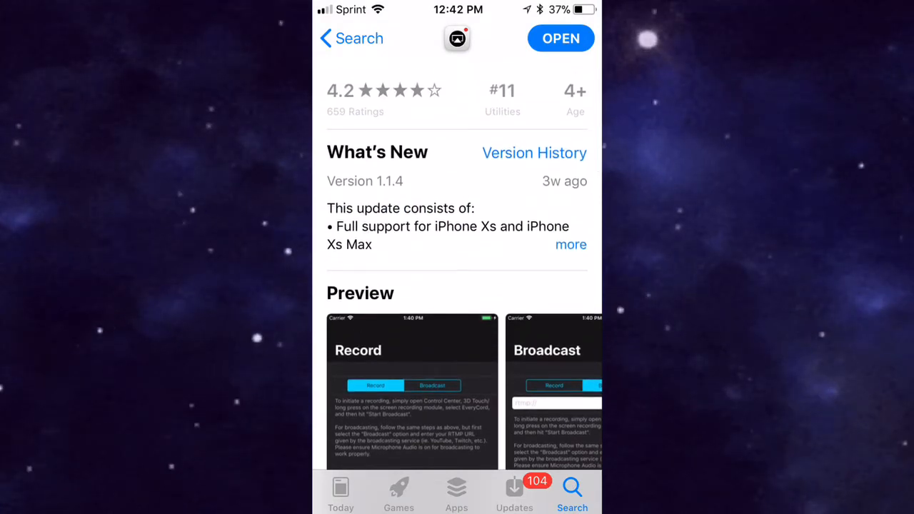
{"action": "scroll", "scroll_direction": "down", "scroll_amount": 3}
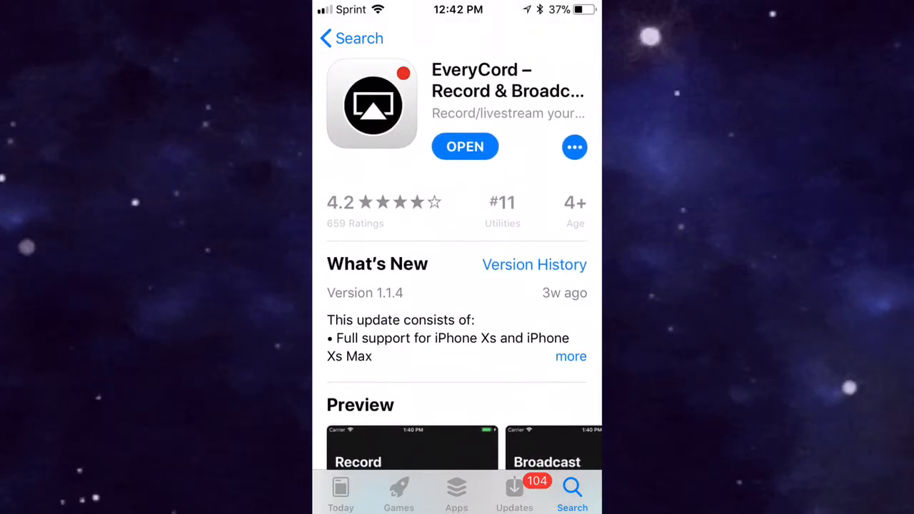
{"action": "scroll", "scroll_direction": "down", "scroll_amount": 3}
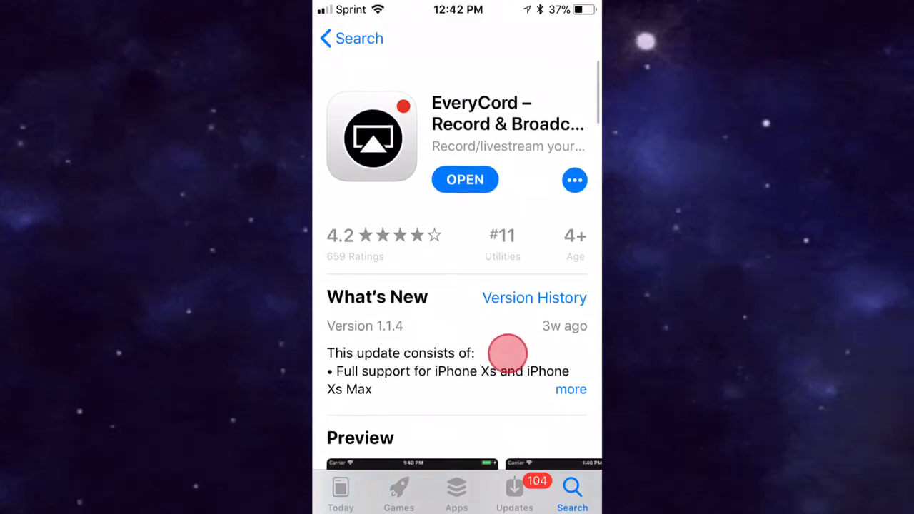
{"action": "scroll", "scroll_direction": "down", "scroll_amount": 3}
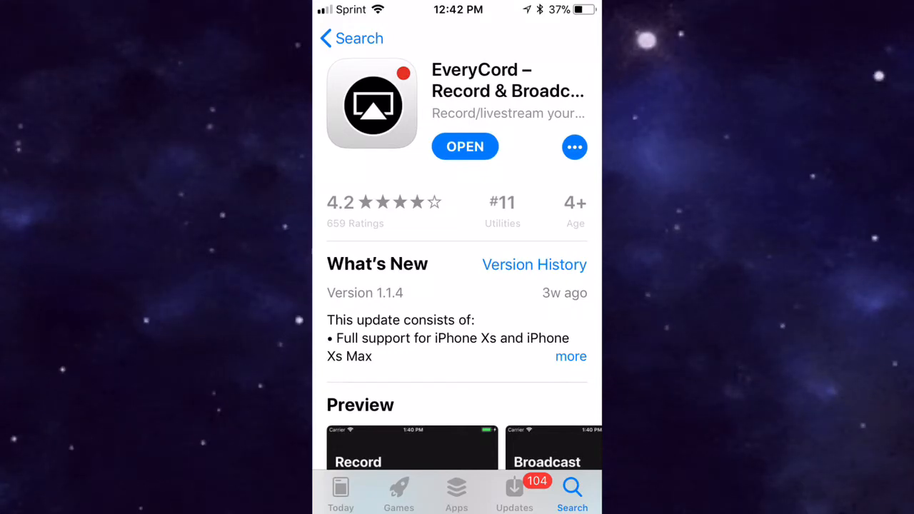
Switch to EveryCord from the app switcher and read its stream URL and key help.
{"action": "left_click", "coordinate": [465, 147]}
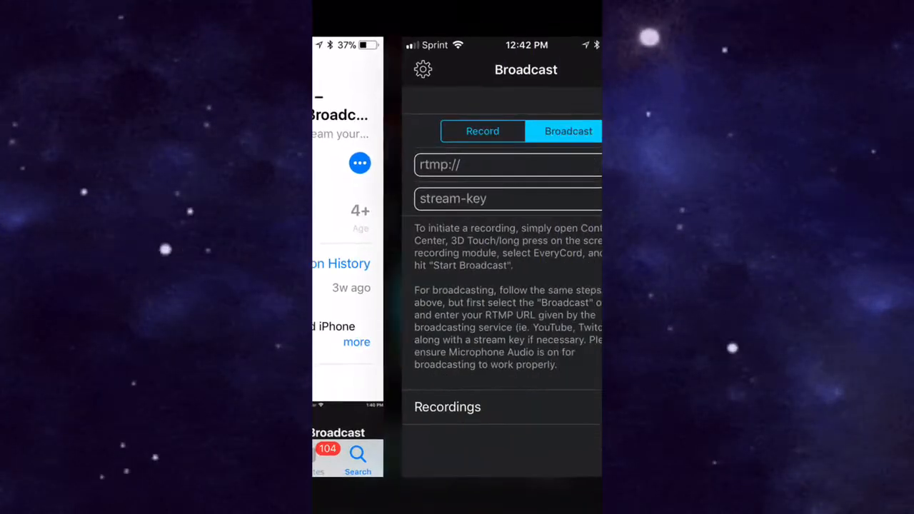
{"action": "left_click", "coordinate": [407, 155]}
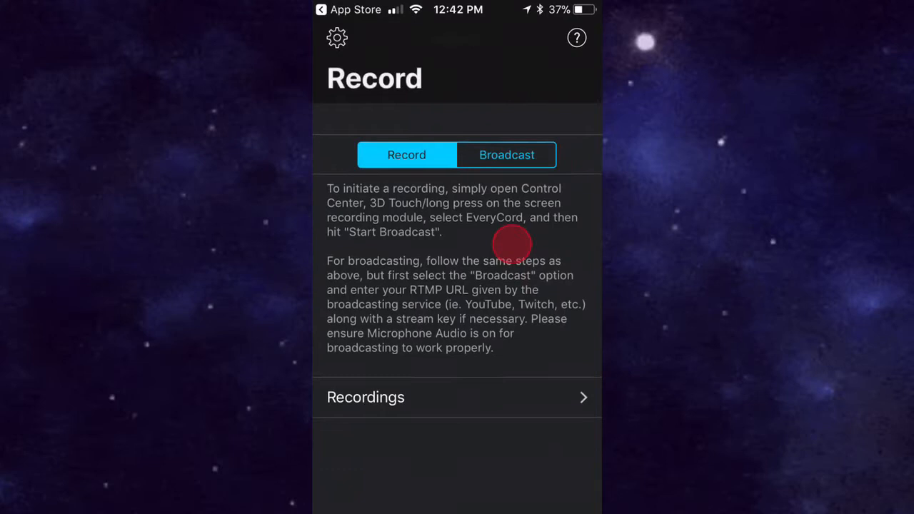
{"action": "left_click", "coordinate": [577, 37]}
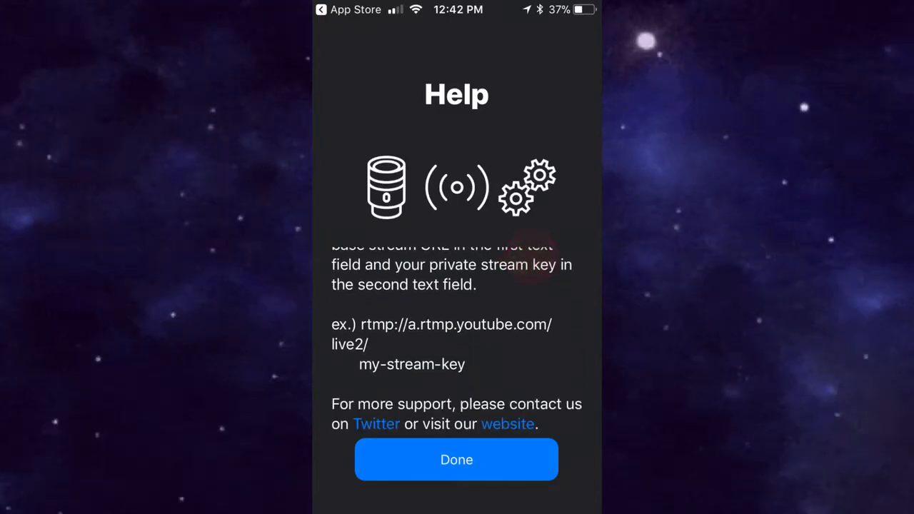
{"action": "left_click", "coordinate": [456, 460]}
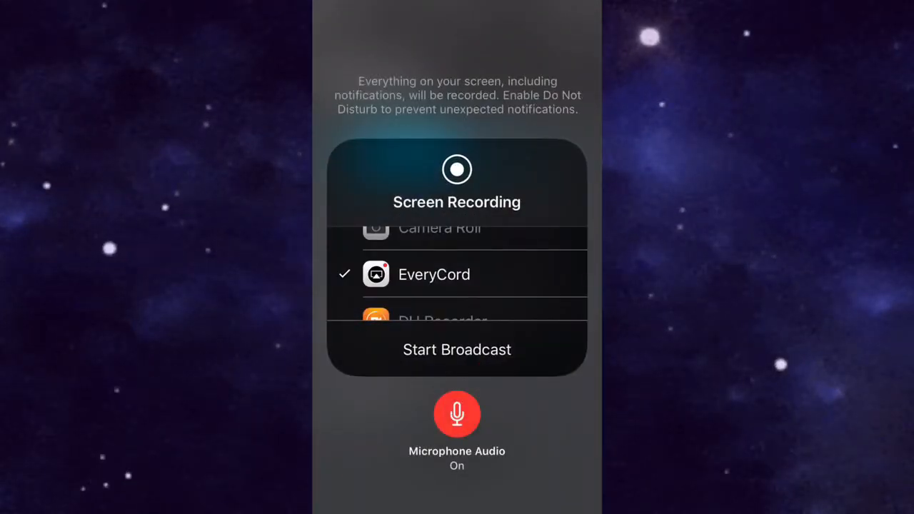
Toggle Microphone Audio off and back on, then close Control Center to EveryCord's Record screen.
{"action": "left_click", "coordinate": [457, 414]}
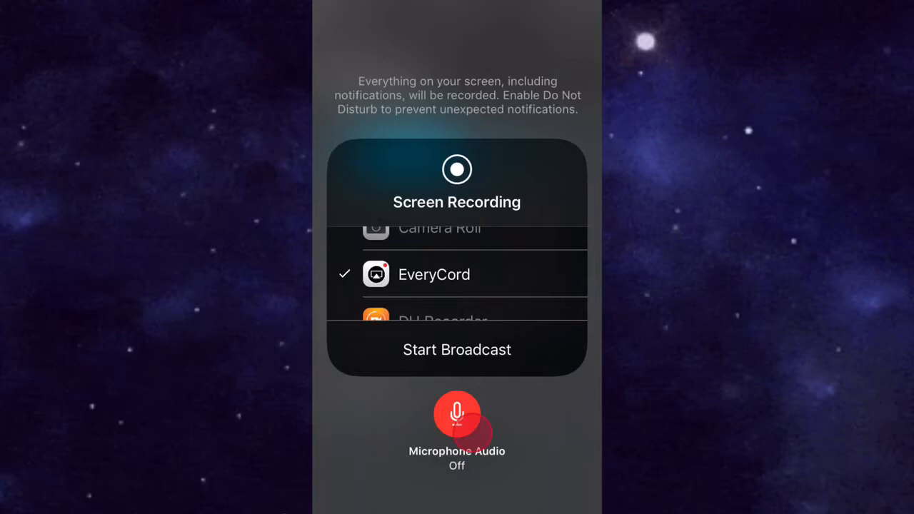
{"action": "left_click", "coordinate": [457, 414]}
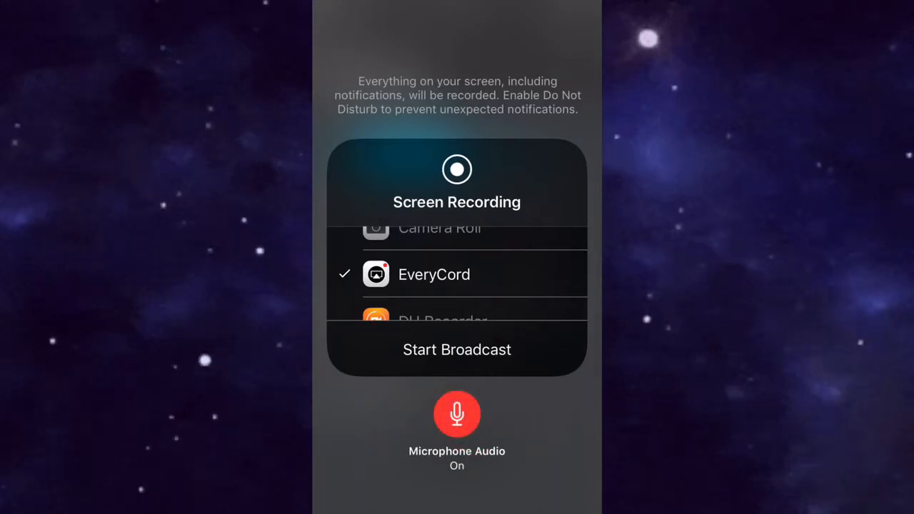
{"action": "left_click", "coordinate": [457, 350]}
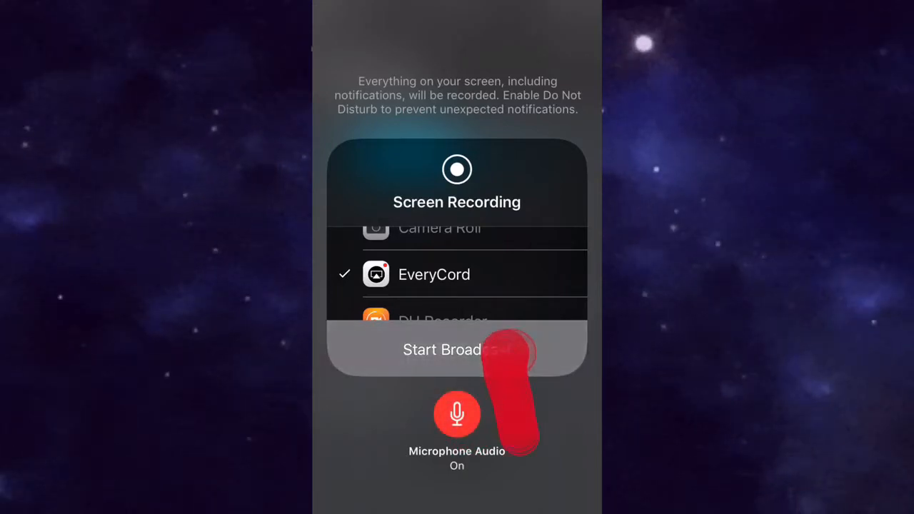
{"action": "left_click", "coordinate": [457, 349]}
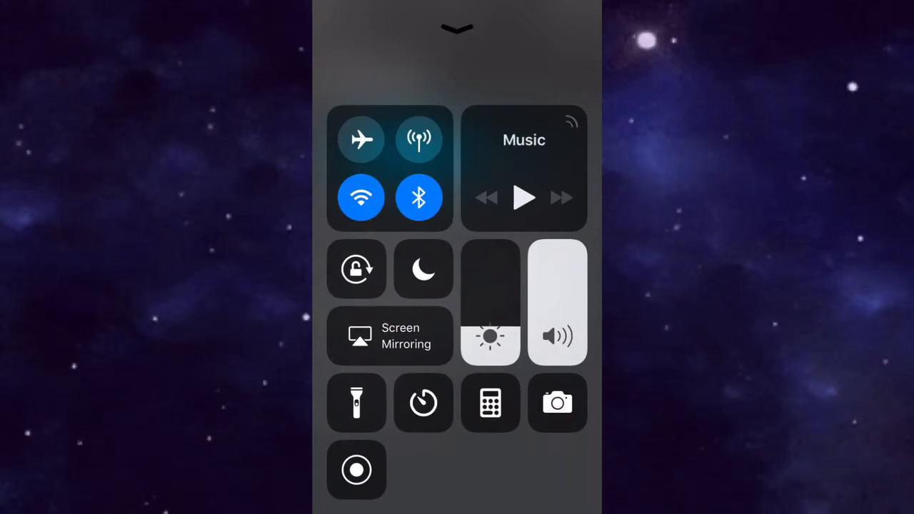
{"action": "left_click", "coordinate": [357, 480]}
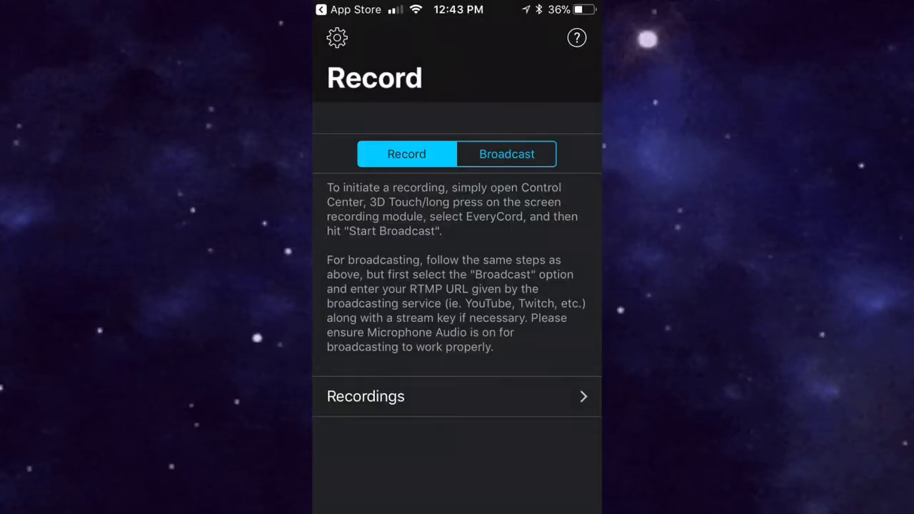
Switch EveryCord to Broadcast to reveal the empty RTMP URL and stream key fields.
{"action": "left_click", "coordinate": [506, 154]}
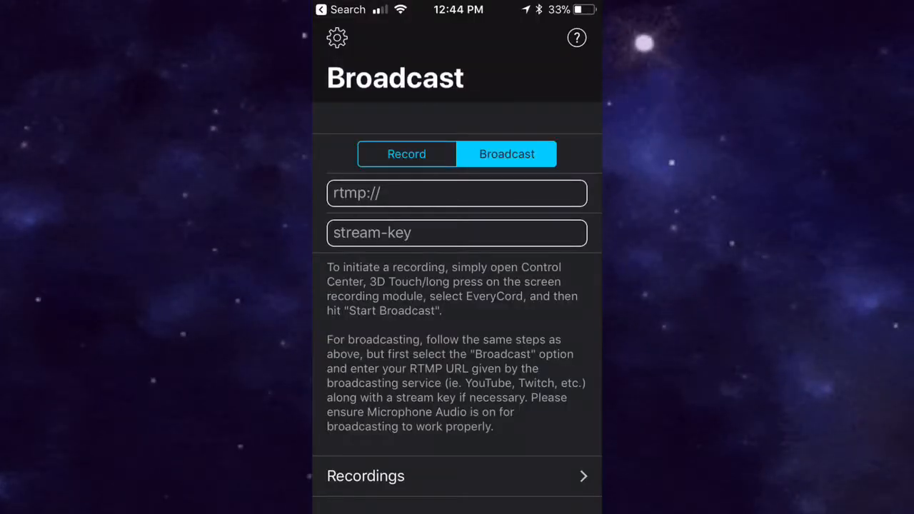
Return EveryCord to Record mode, hiding the RTMP URL and stream key fields.
{"action": "left_click", "coordinate": [457, 193]}
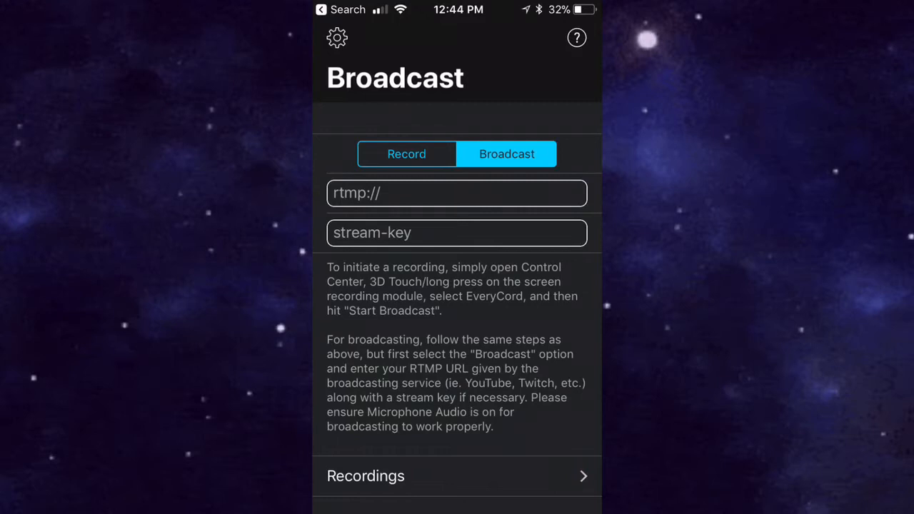
{"action": "left_click", "coordinate": [405, 153]}
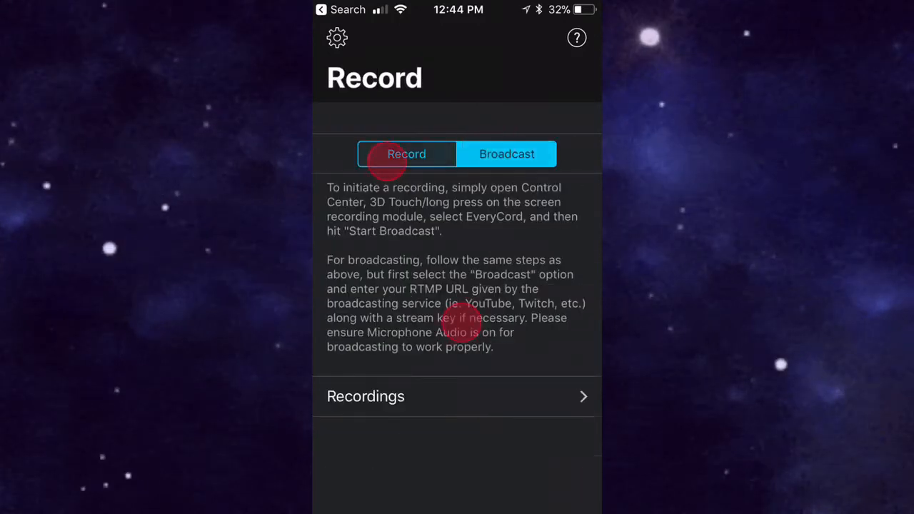
Leave EveryCord and bring up Spotlight search with EveryCord among Siri suggestions.
{"action": "left_click", "coordinate": [506, 154]}
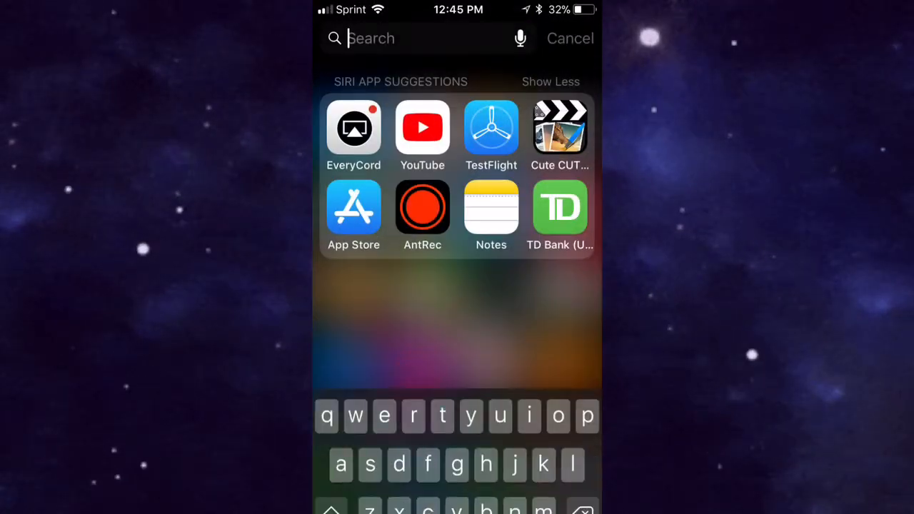
Dismiss search and show the Screen Recording menu with EveryCord and microphone audio on.
{"action": "left_click", "coordinate": [353, 129]}
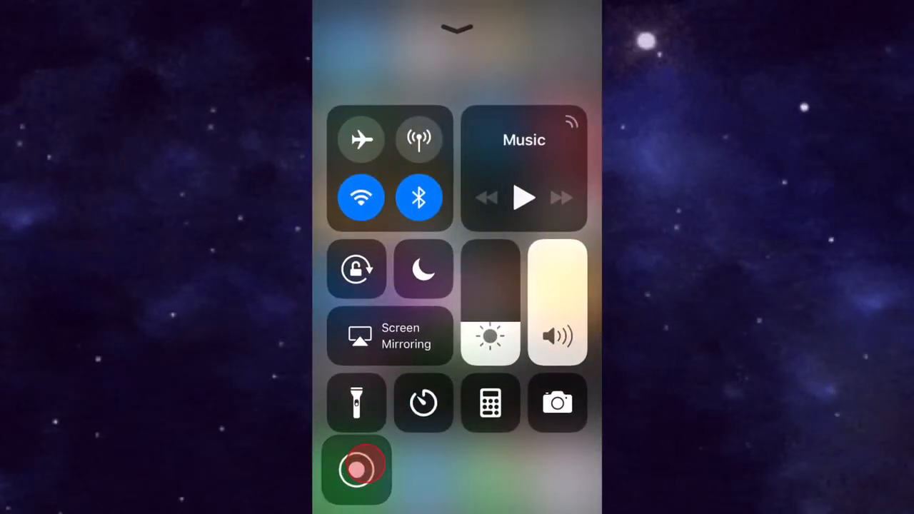
{"action": "left_click", "coordinate": [357, 467]}
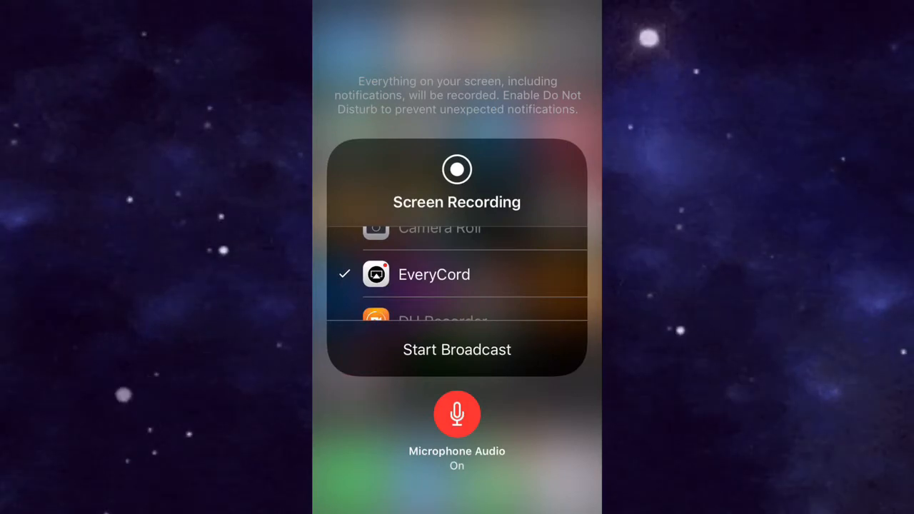